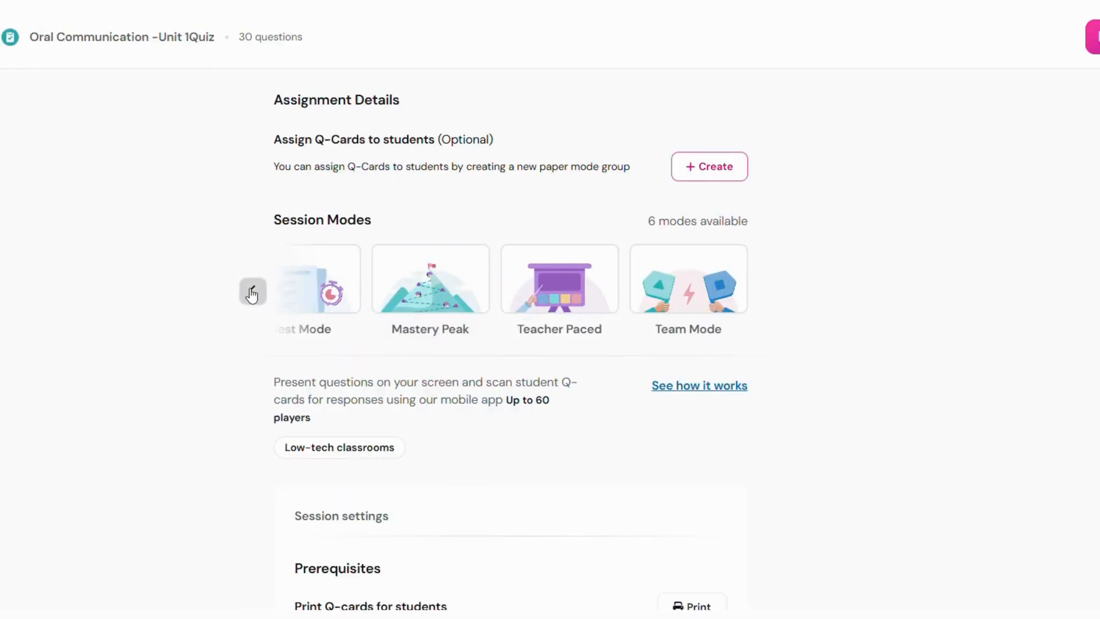
# - Scroll the session modes and open the 'Introducing Paper mode' explanation of Q-card steps
pyautogui.click(253, 293)
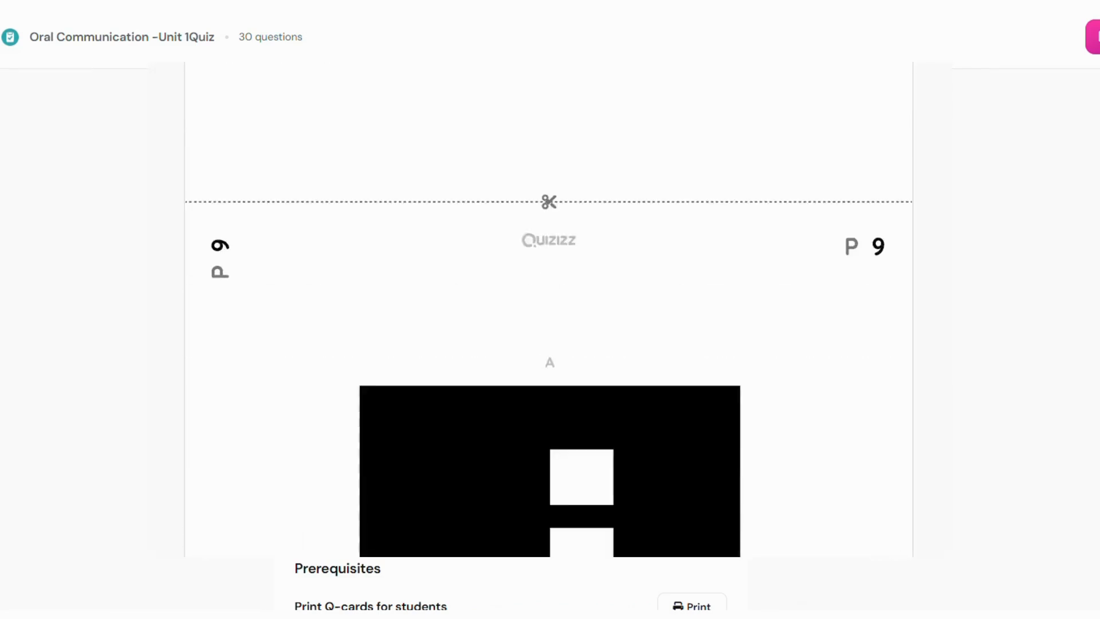
pyautogui.scroll(-3)
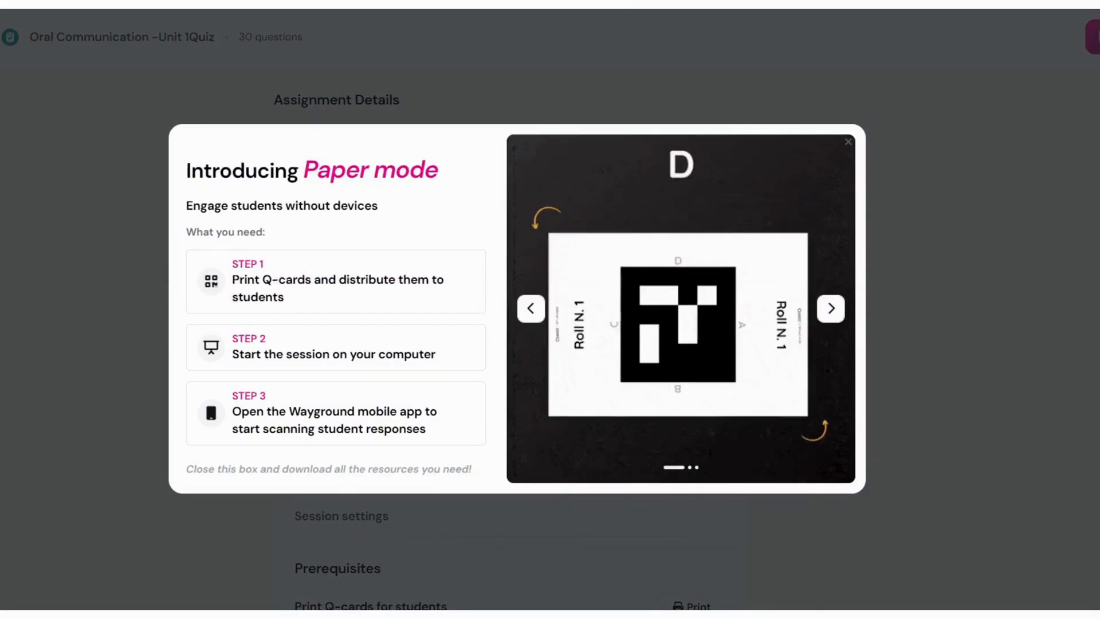
pyautogui.click(830, 309)
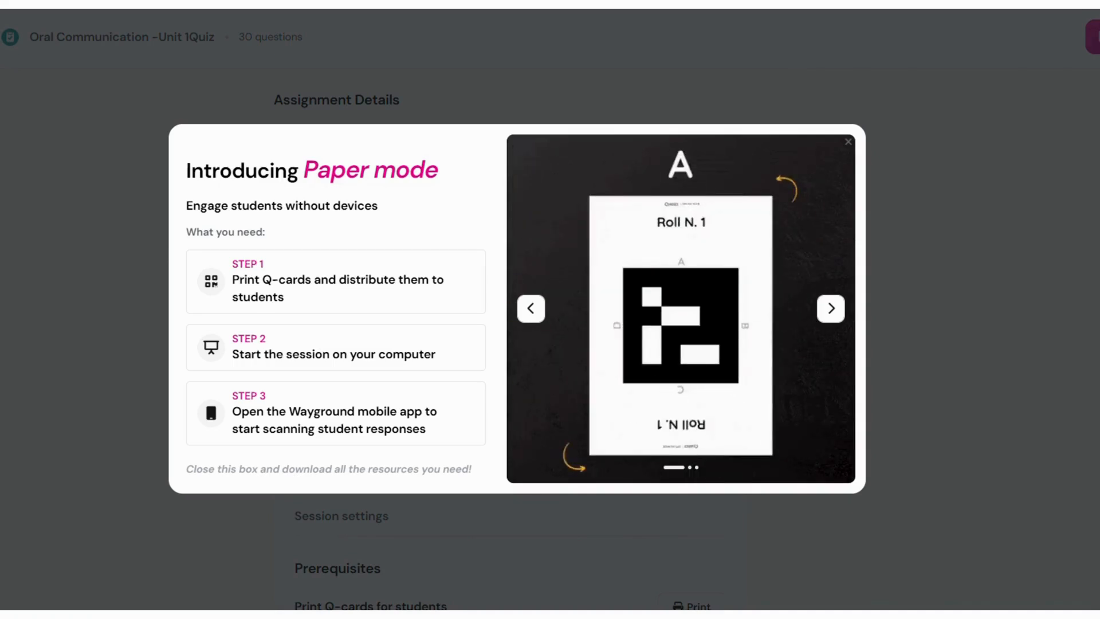
pyautogui.moveTo(204, 451)
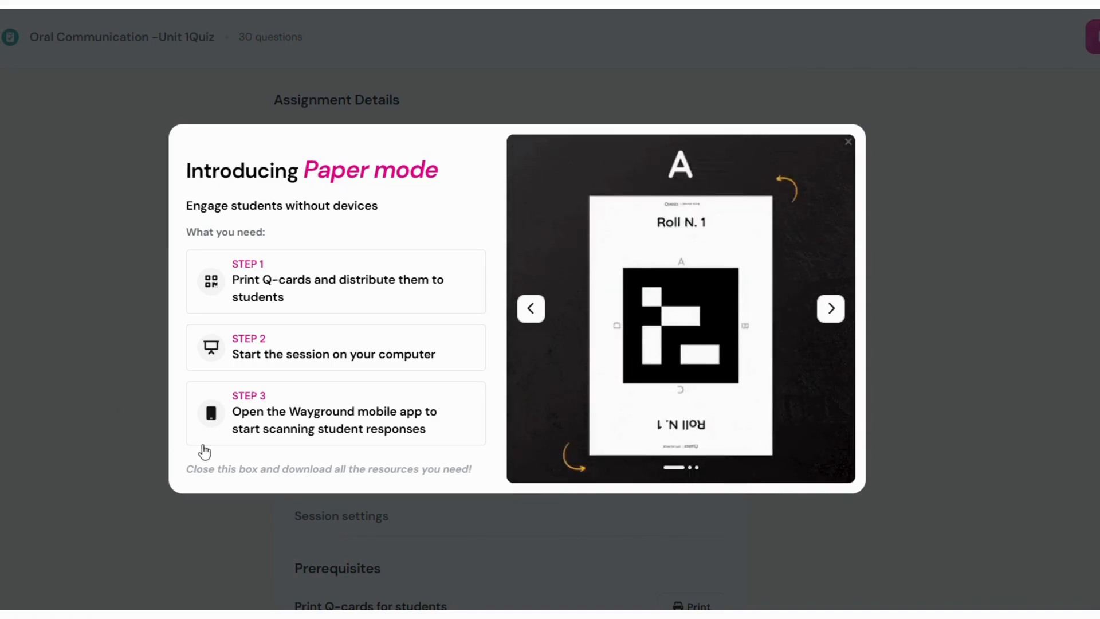
pyautogui.moveTo(317, 353)
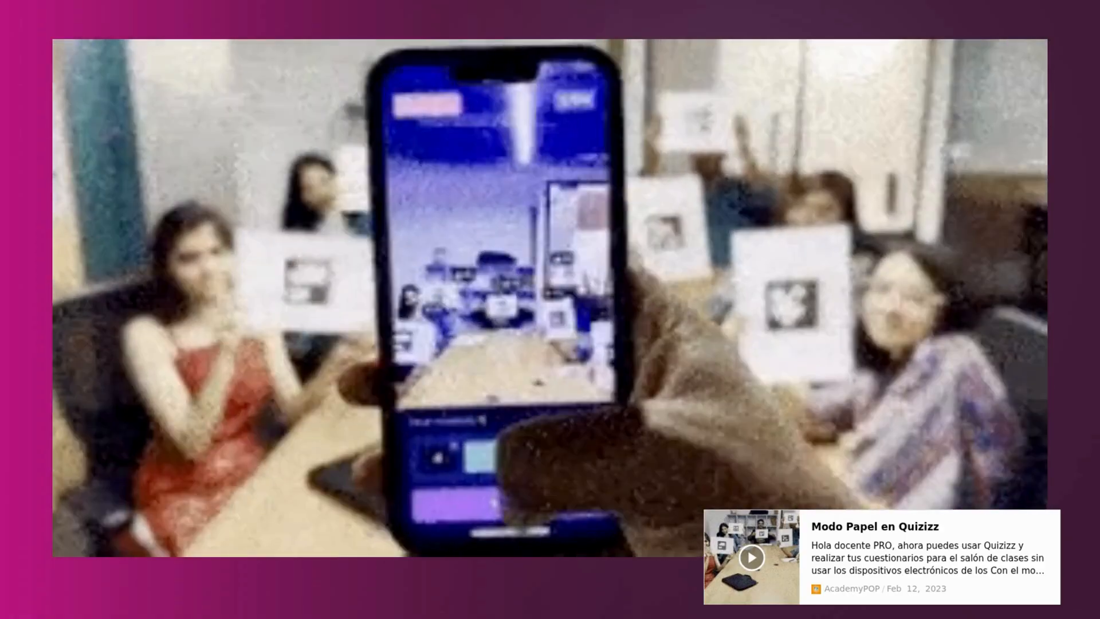
# - Close the Paper mode dialog and return to the Wayground Explore home dashboard
pyautogui.click(751, 556)
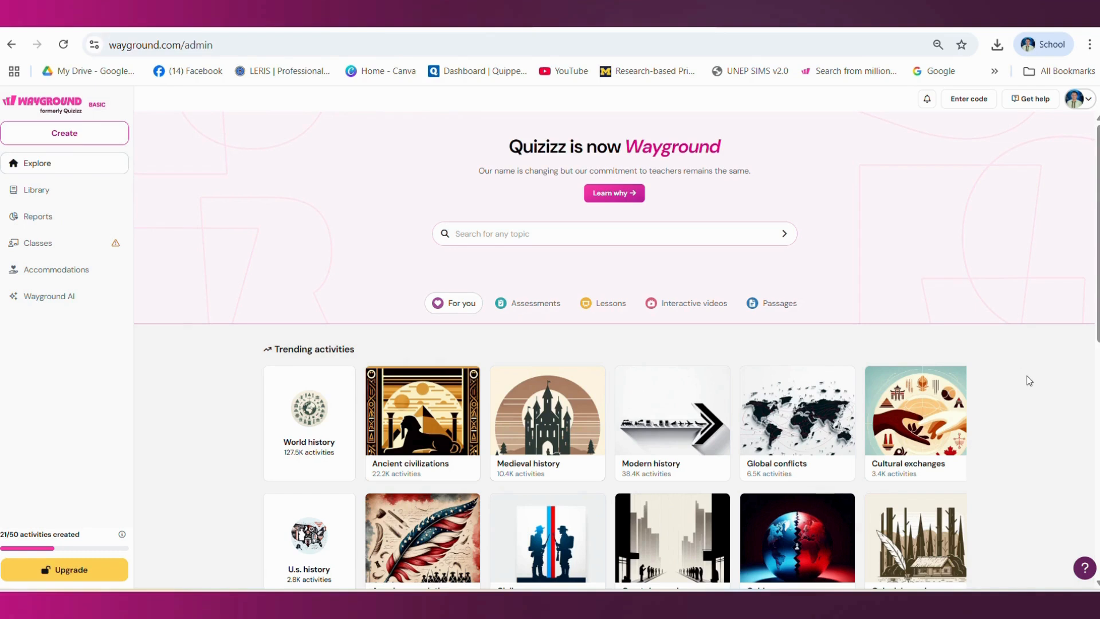
pyautogui.moveTo(91, 274)
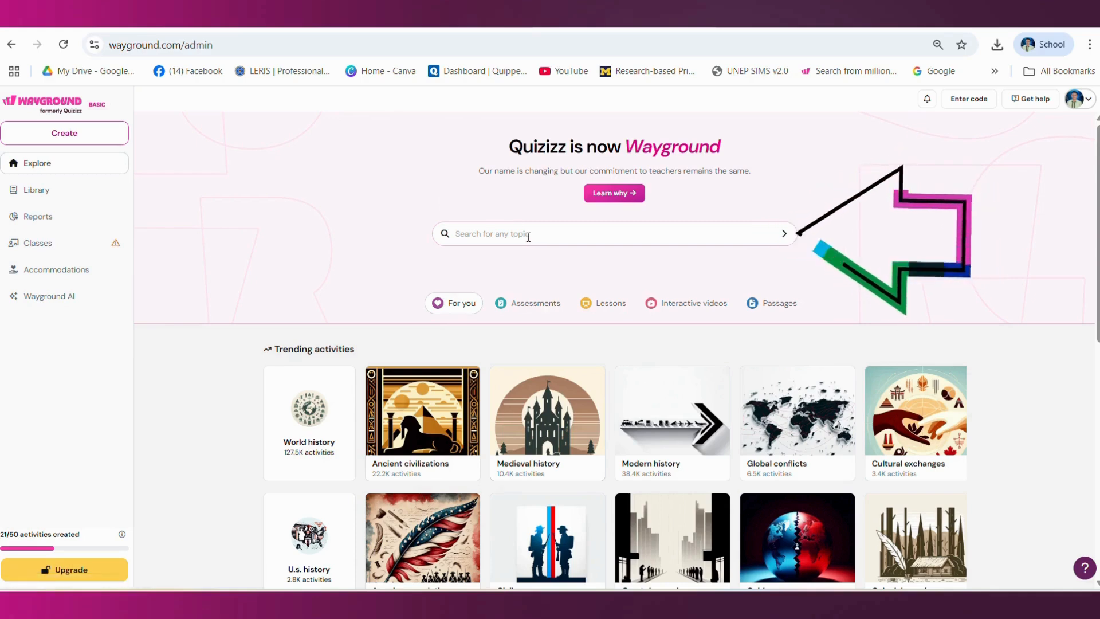
# - Search Explore for 'oral communication', browse the results, then open the Created by me library
pyautogui.click(613, 233)
pyautogui.write('ORAL COMMUNICATION')
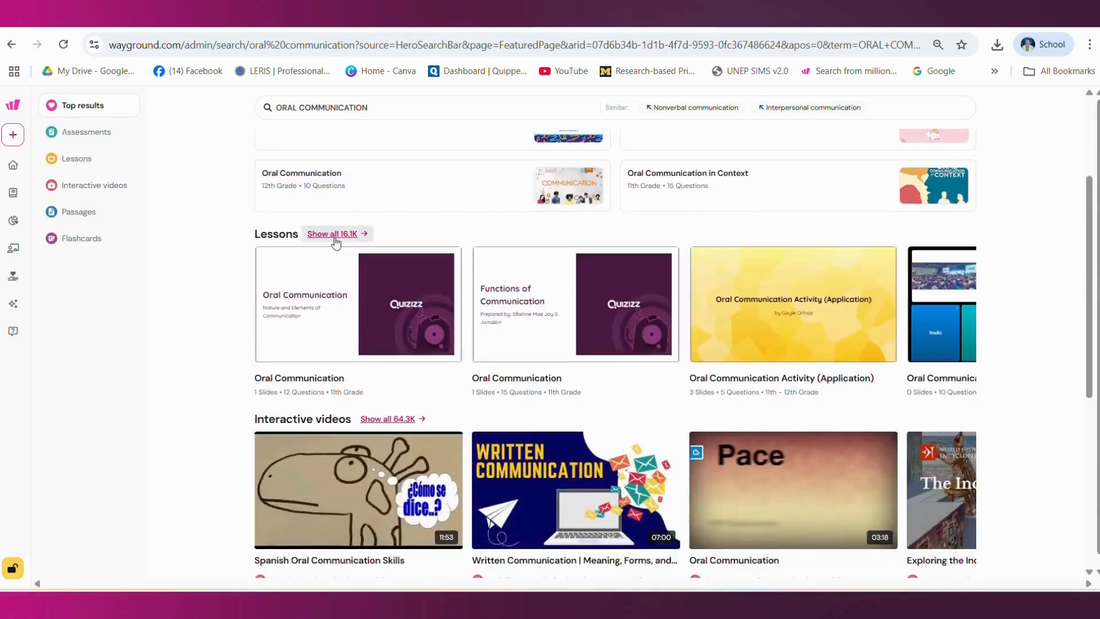
pyautogui.scroll(-3)
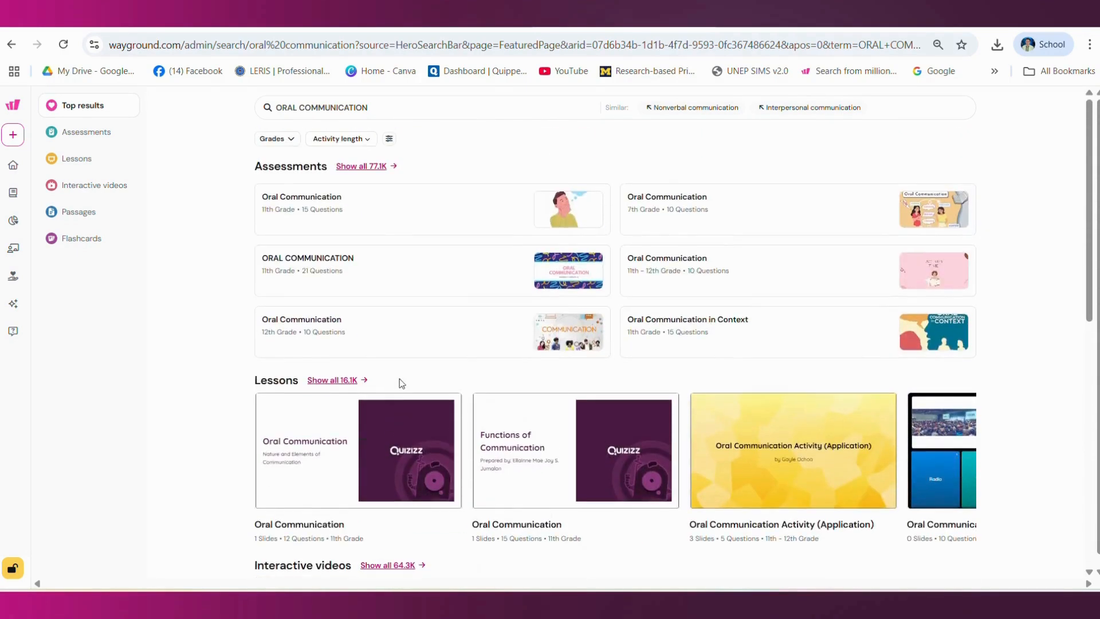
pyautogui.moveTo(298, 209)
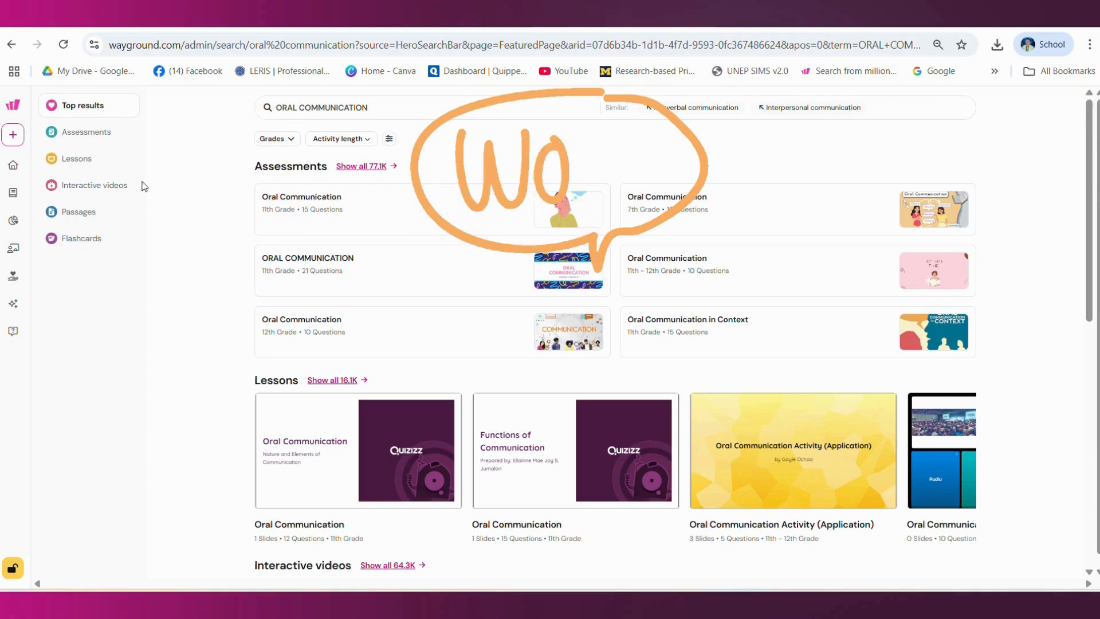
pyautogui.click(13, 192)
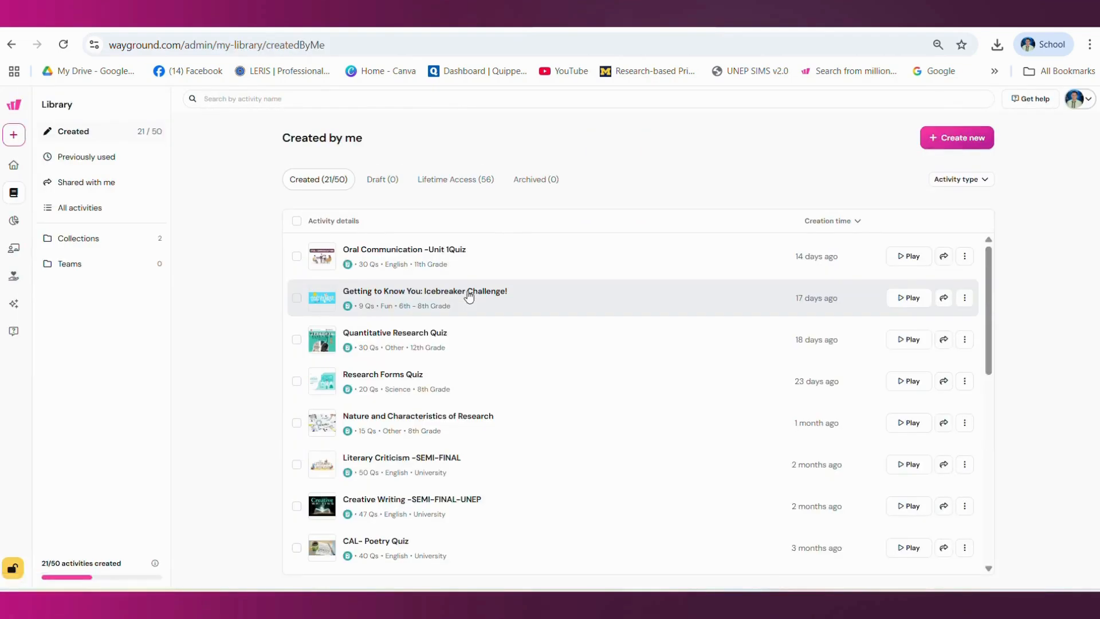
pyautogui.moveTo(435, 265)
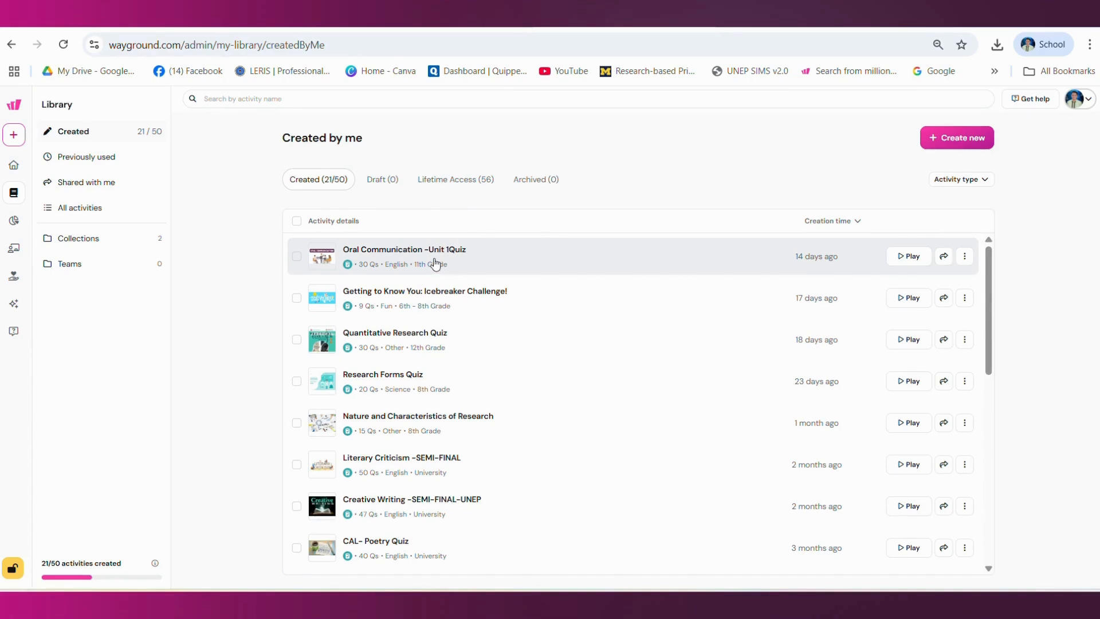
# - Open 'Oral Communication -Unit 1Quiz' from the 21 activities in Created by me
pyautogui.click(404, 249)
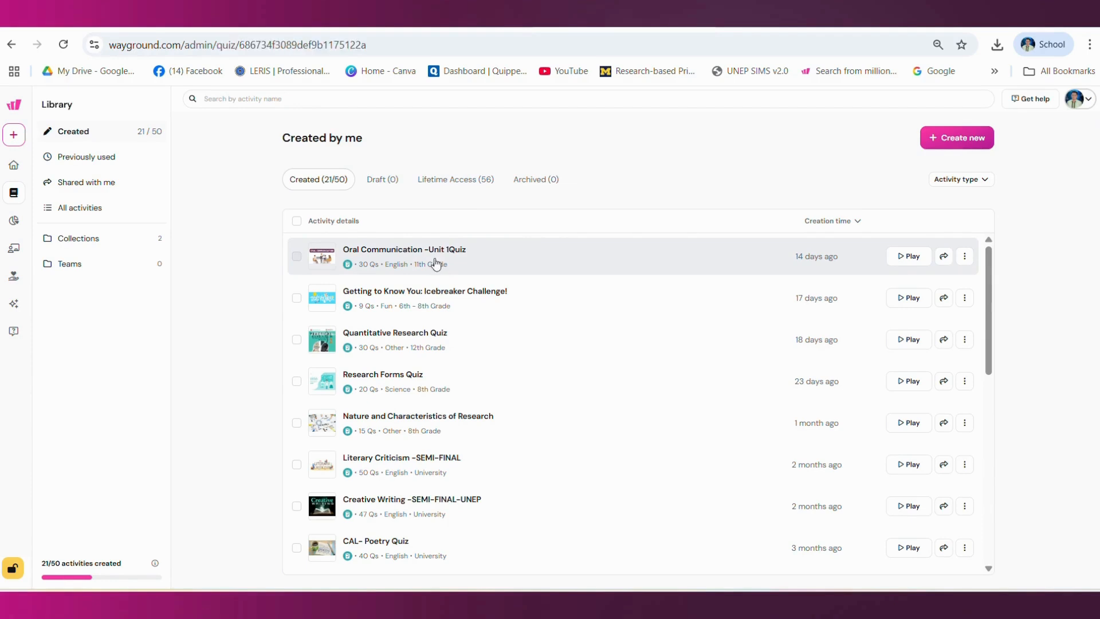
# - Choose 'Start now' on the Oral Communication -Unit 1Quiz page to reach session setup
pyautogui.click(404, 249)
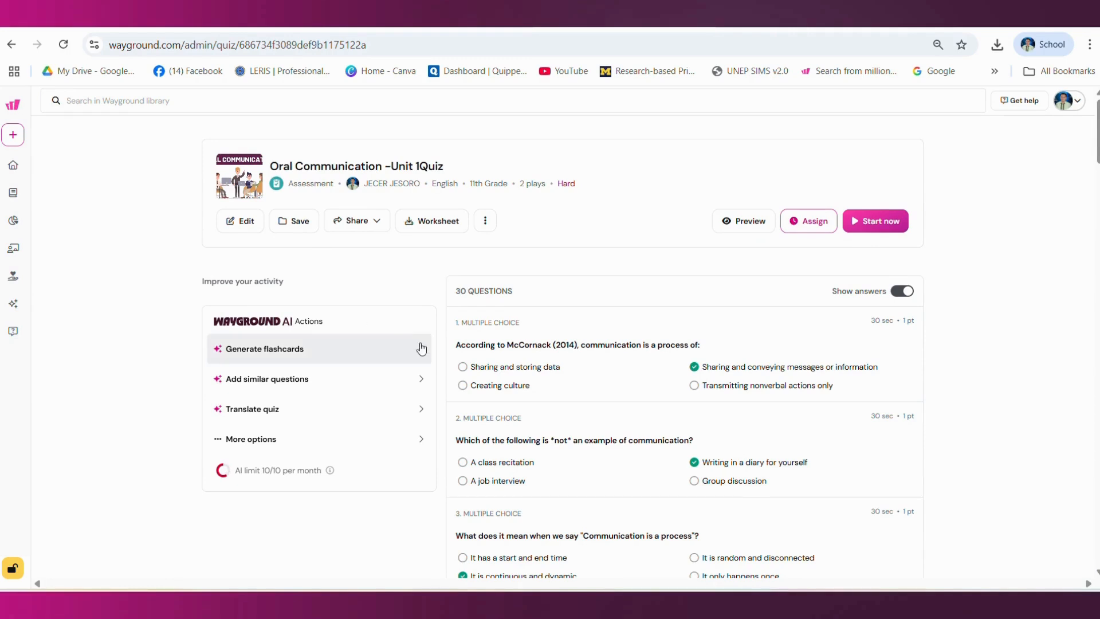
pyautogui.moveTo(1024, 250)
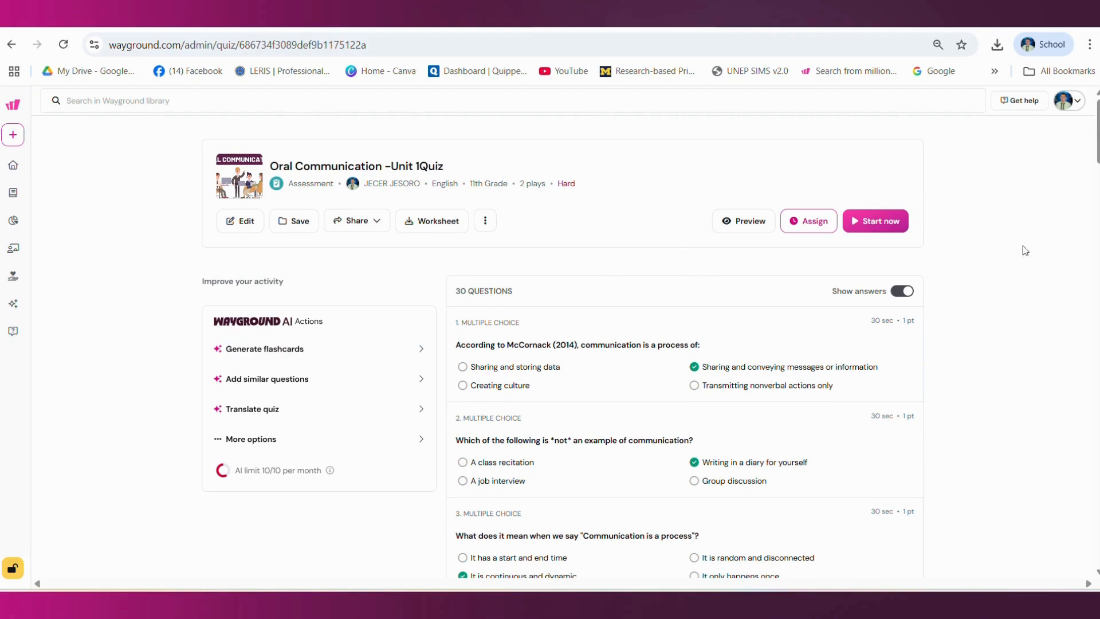
pyautogui.moveTo(683, 257)
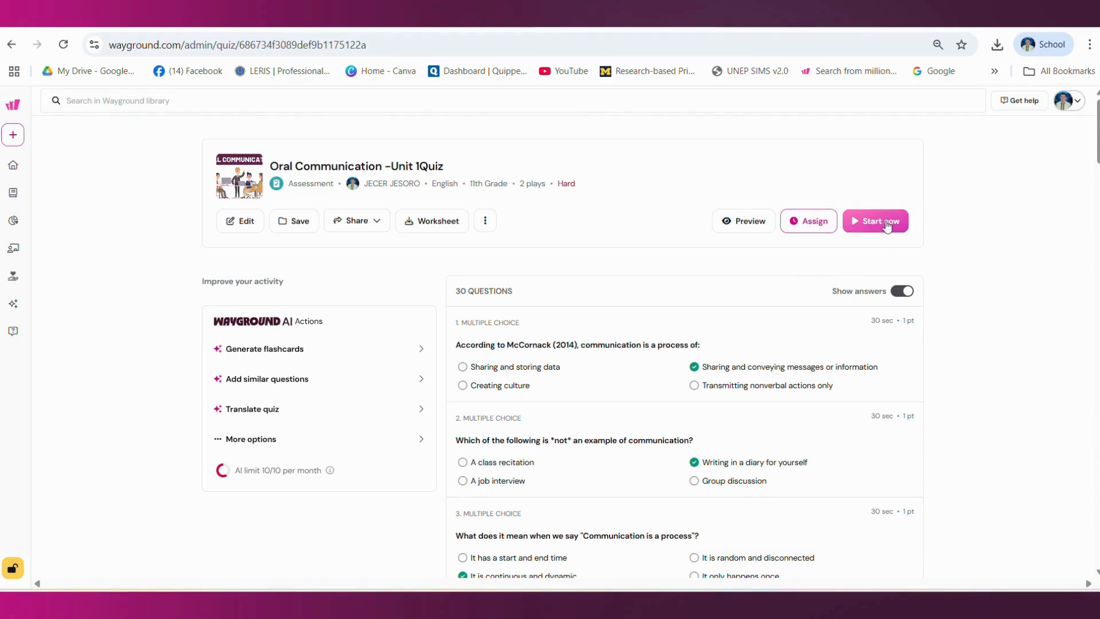
pyautogui.click(875, 221)
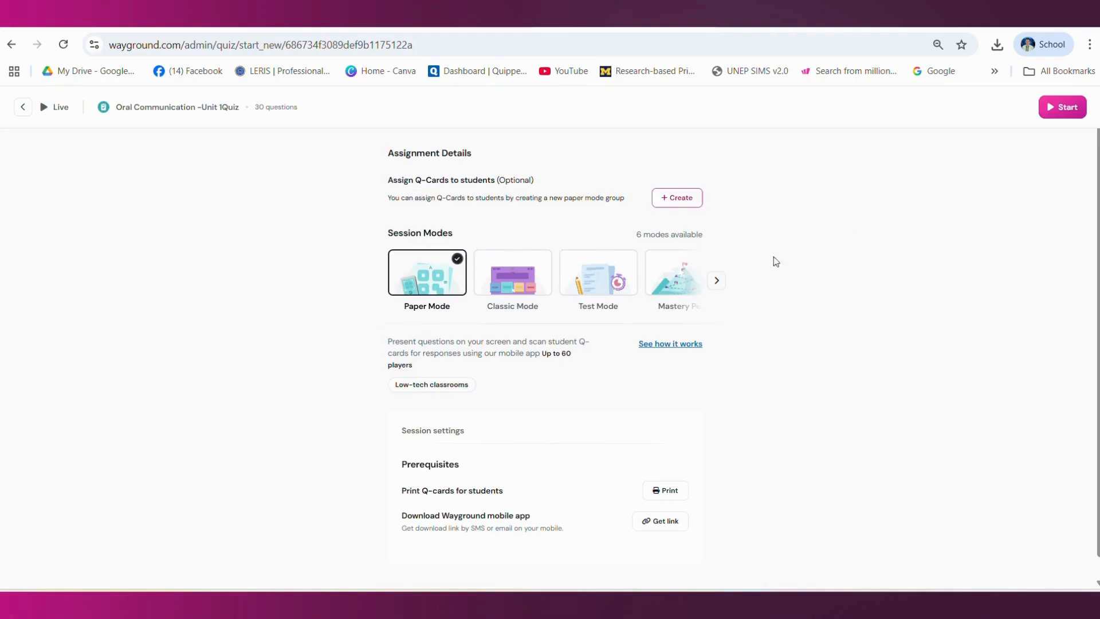
pyautogui.moveTo(768, 293)
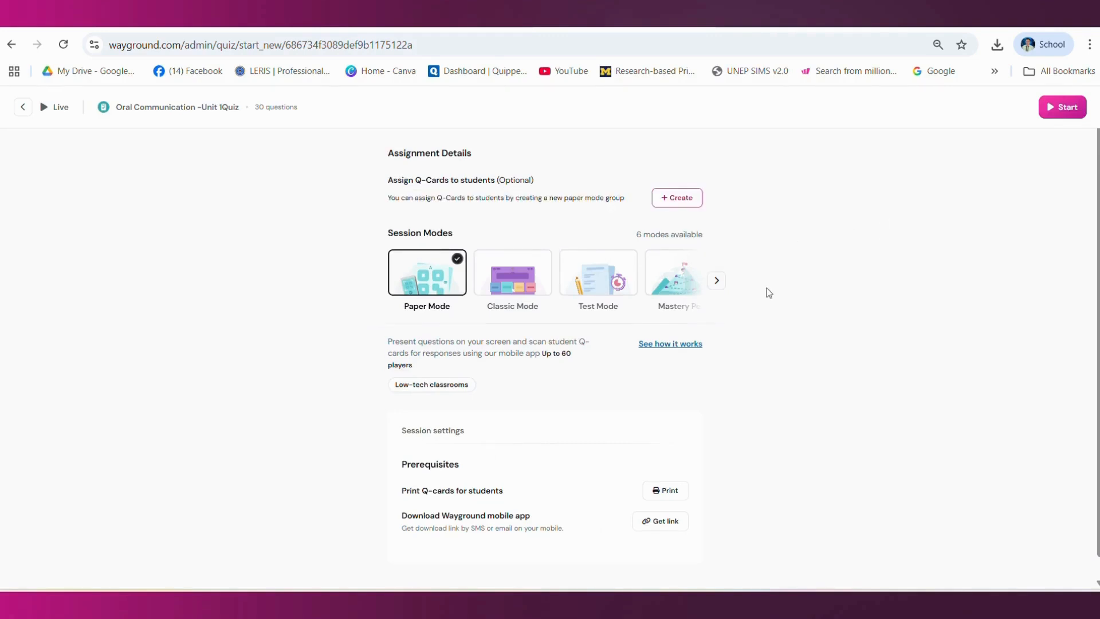
pyautogui.moveTo(784, 284)
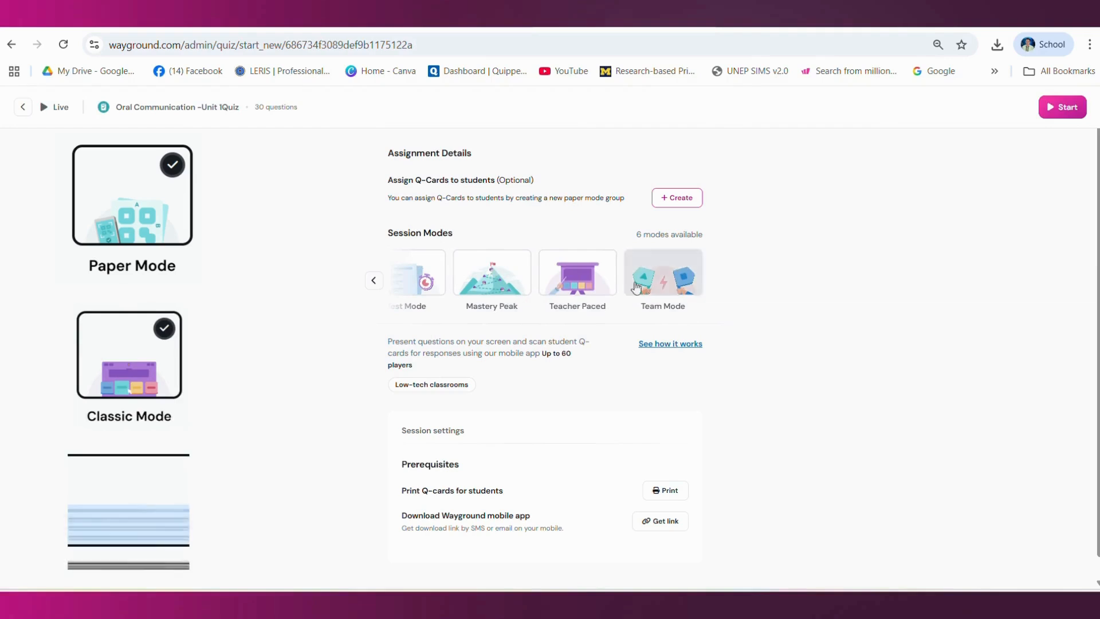
pyautogui.click(491, 272)
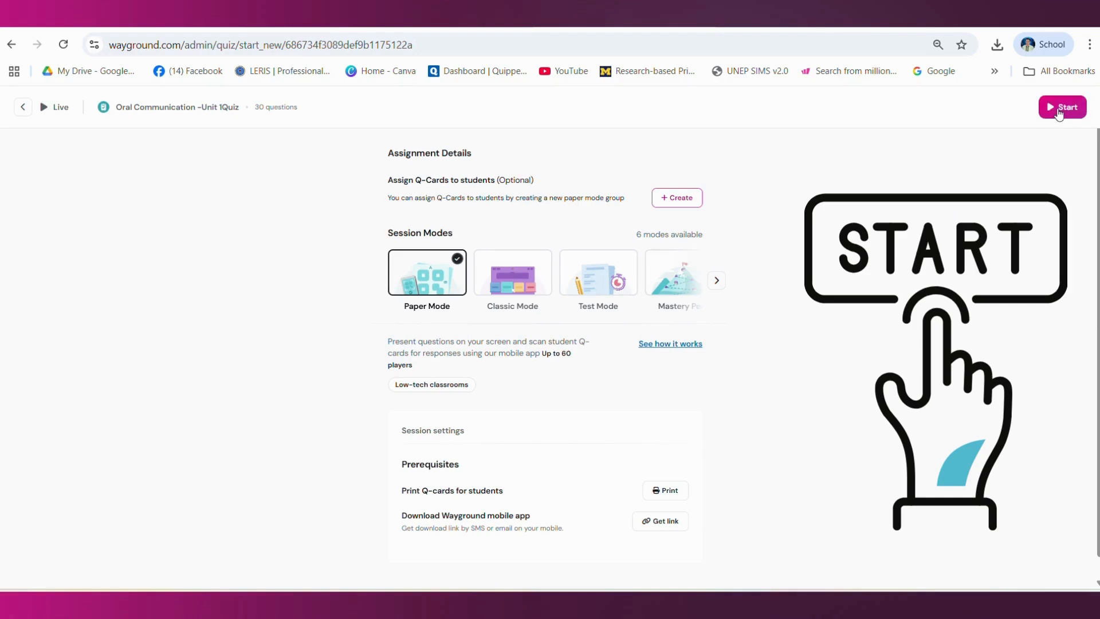
# - Start the Paper Mode session, show and dismiss the QR code, and display question 1 of 30
pyautogui.click(1062, 106)
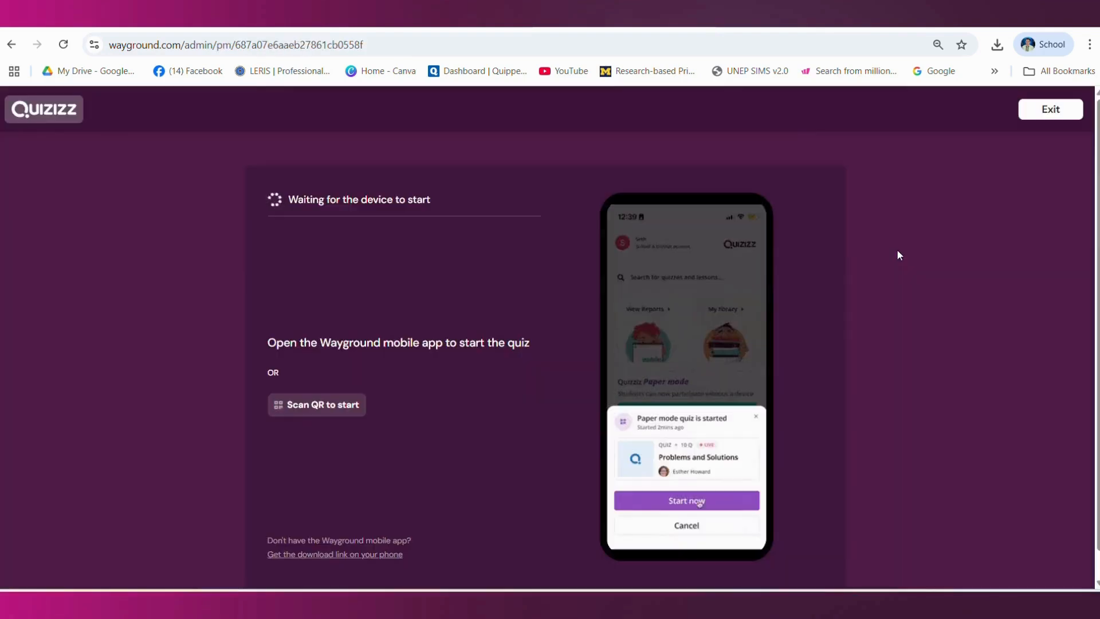
pyautogui.click(686, 500)
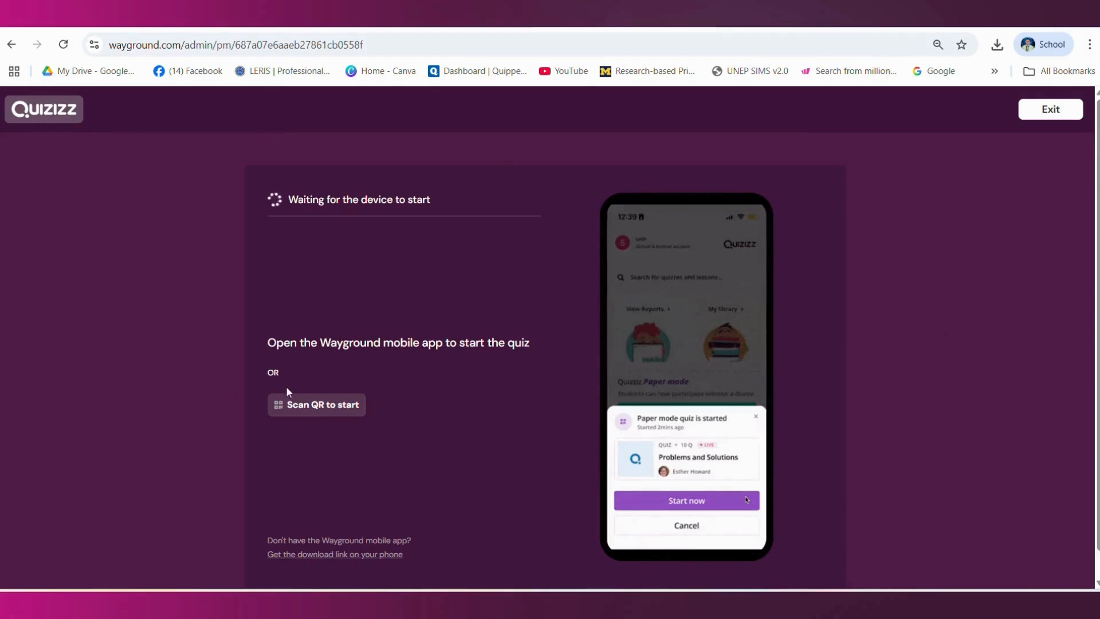
pyautogui.click(686, 500)
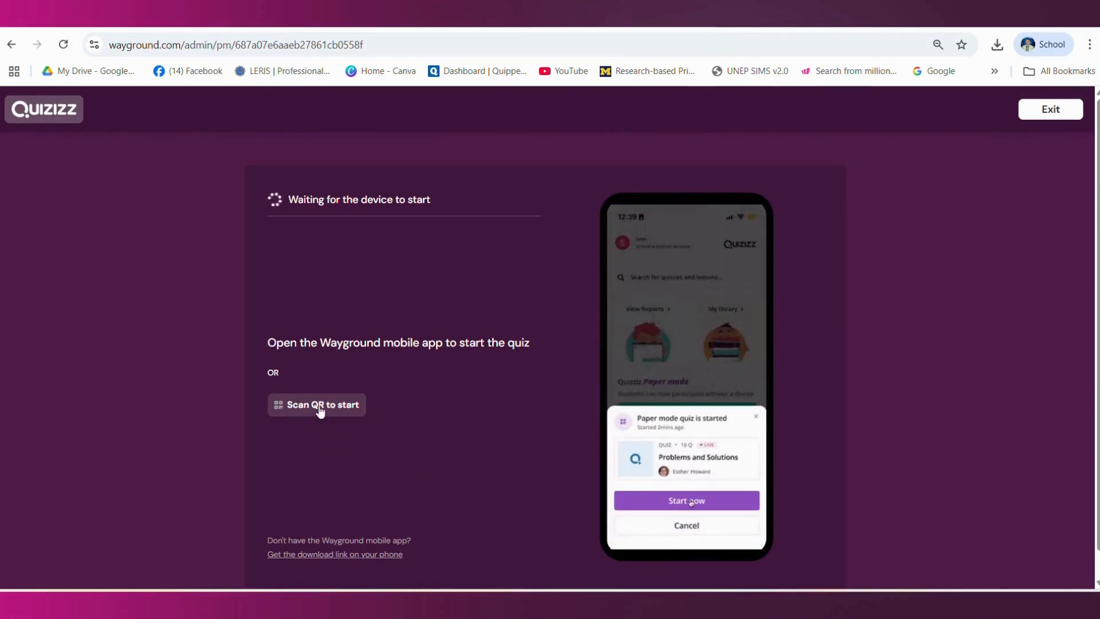
pyautogui.click(315, 405)
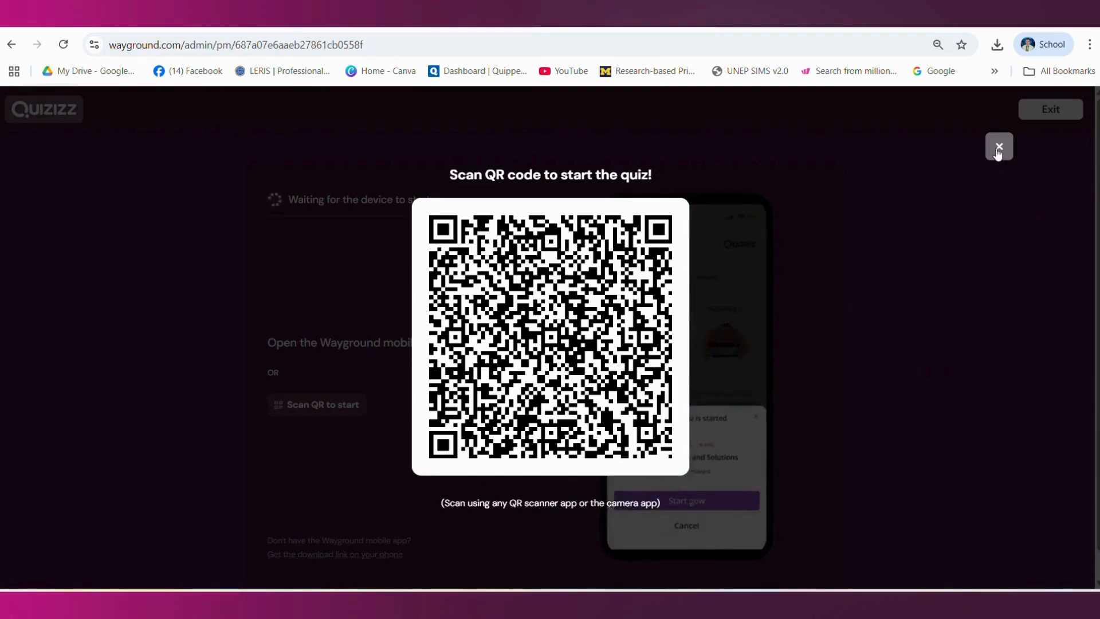
pyautogui.click(997, 146)
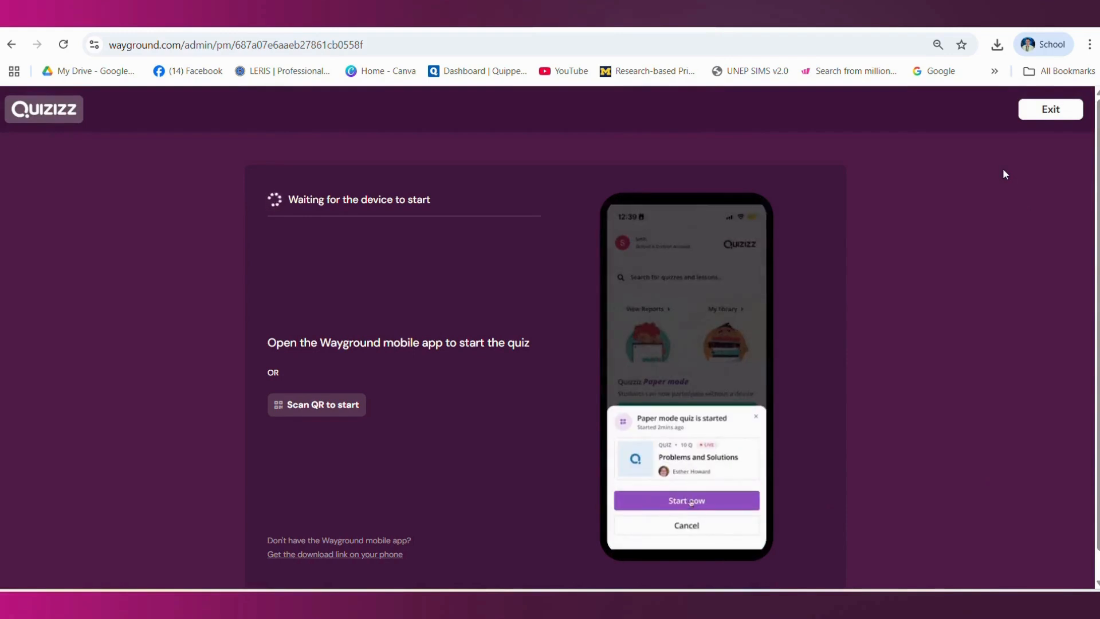
pyautogui.click(686, 500)
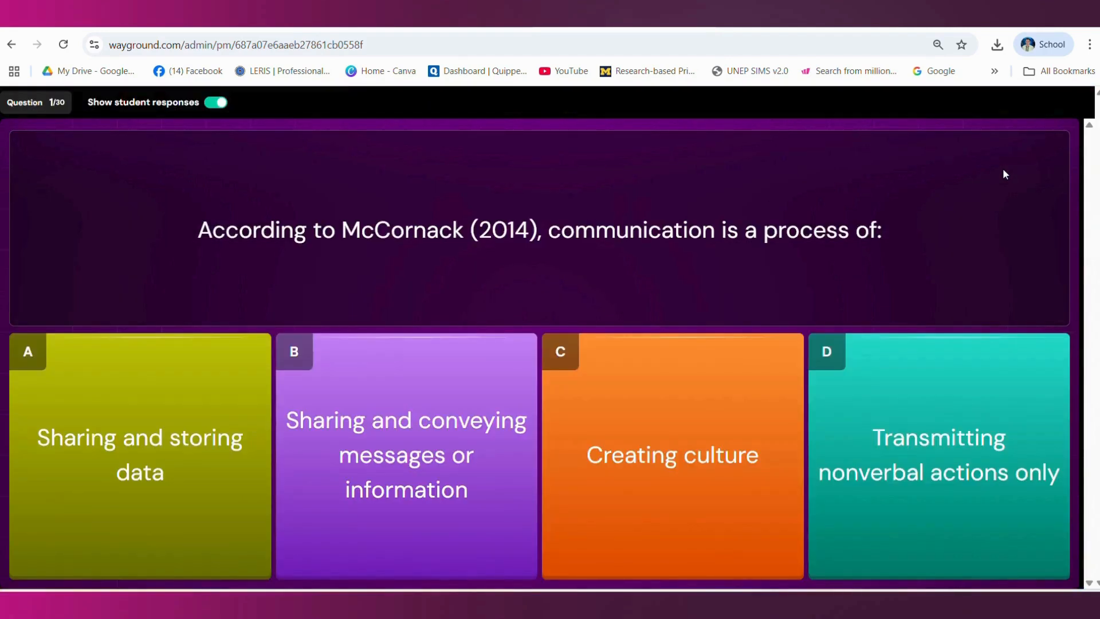
pyautogui.moveTo(558, 304)
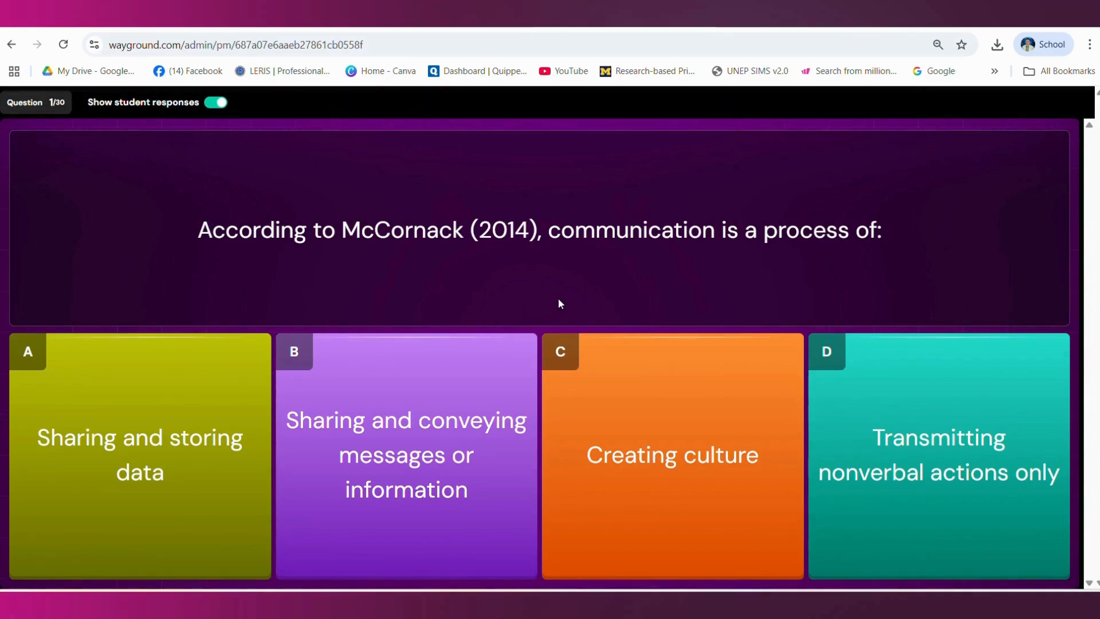
pyautogui.moveTo(770, 307)
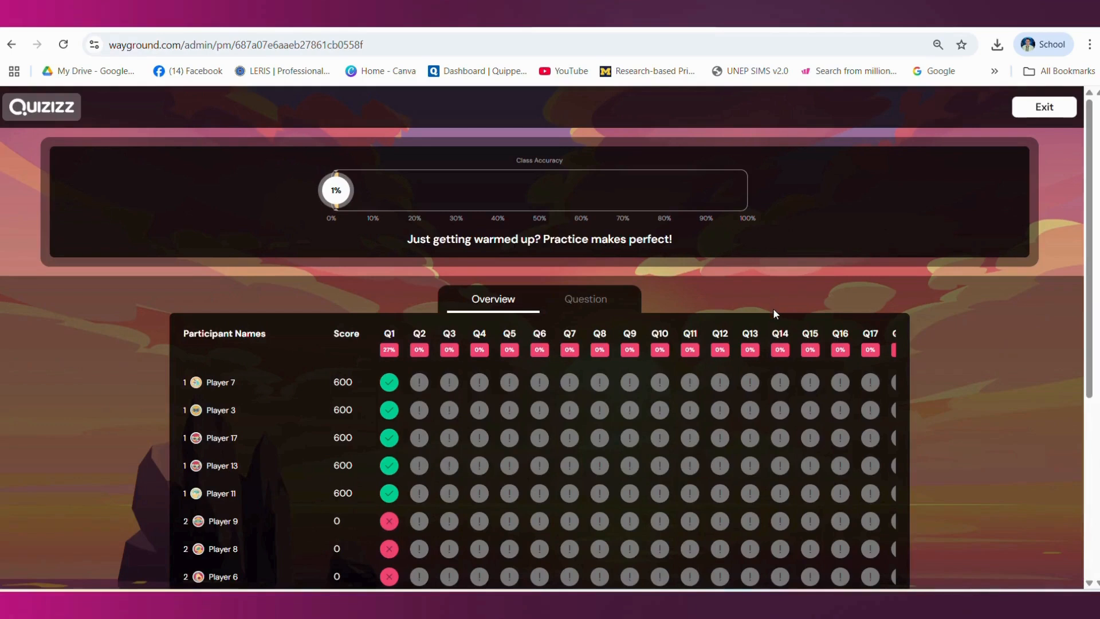
pyautogui.moveTo(784, 397)
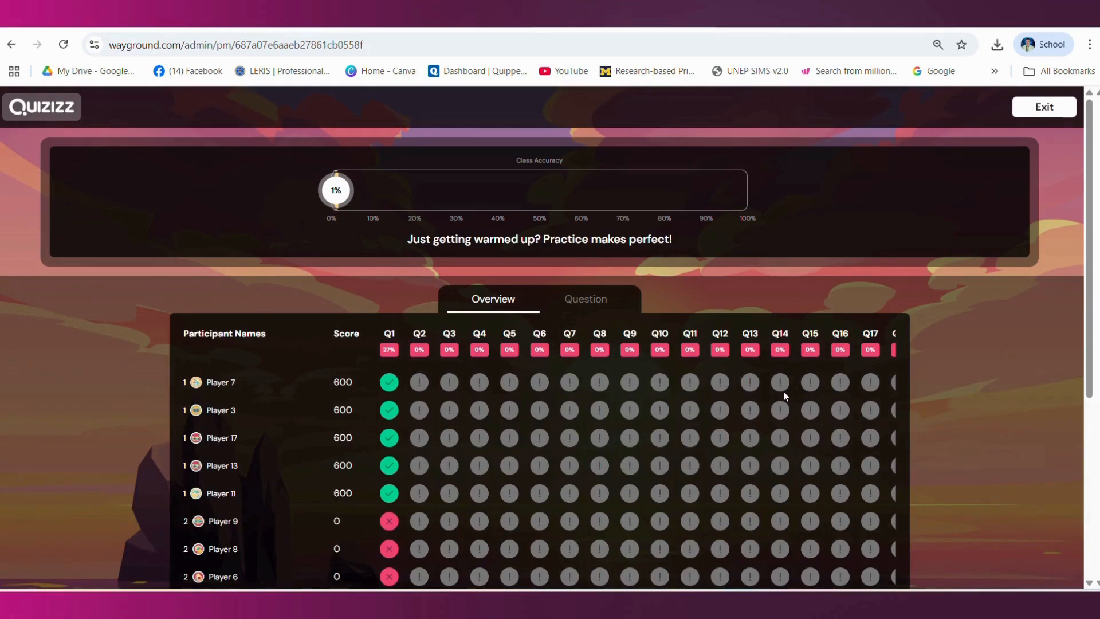